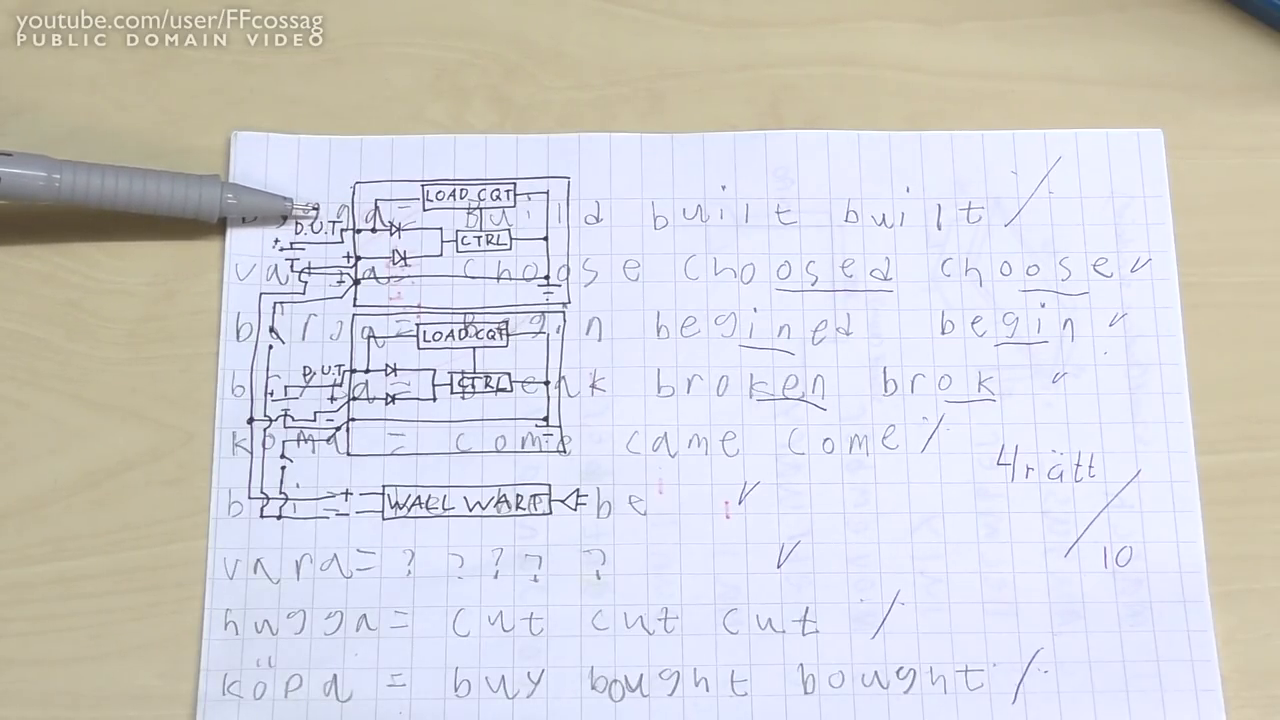
{"action": "mouse_move", "coordinate": [250, 230]}
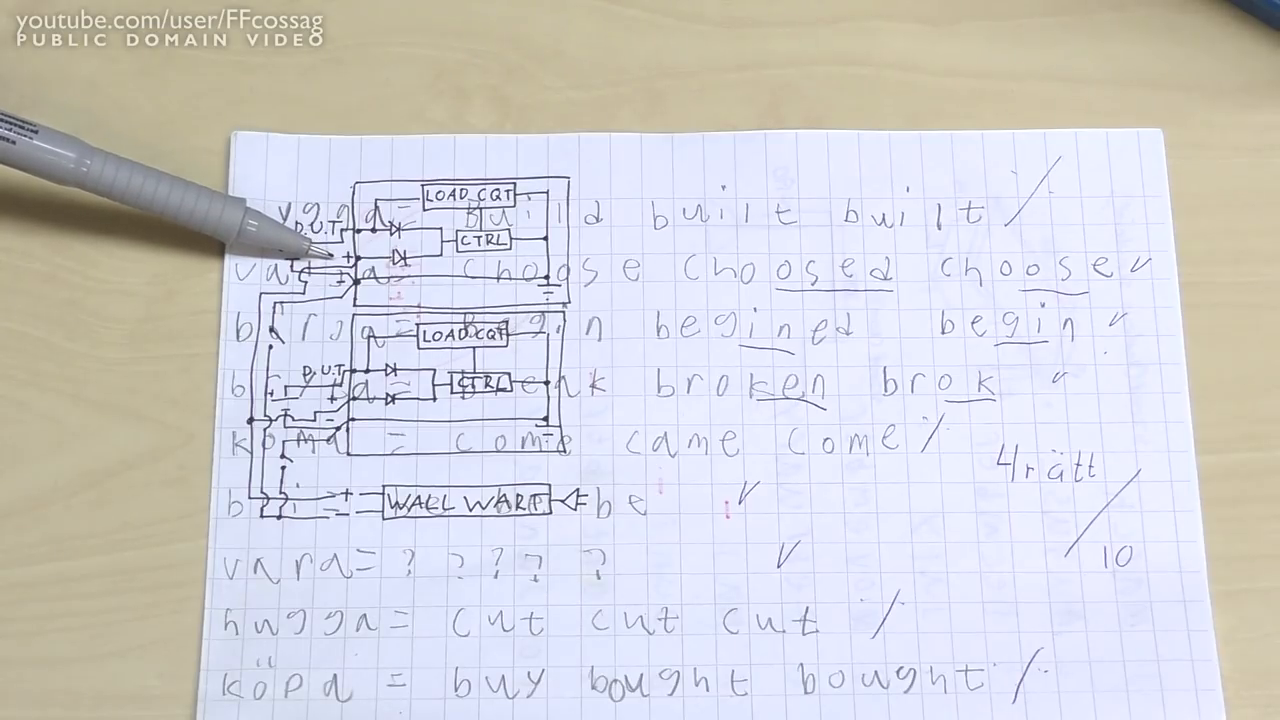
{"action": "mouse_move", "coordinate": [280, 240]}
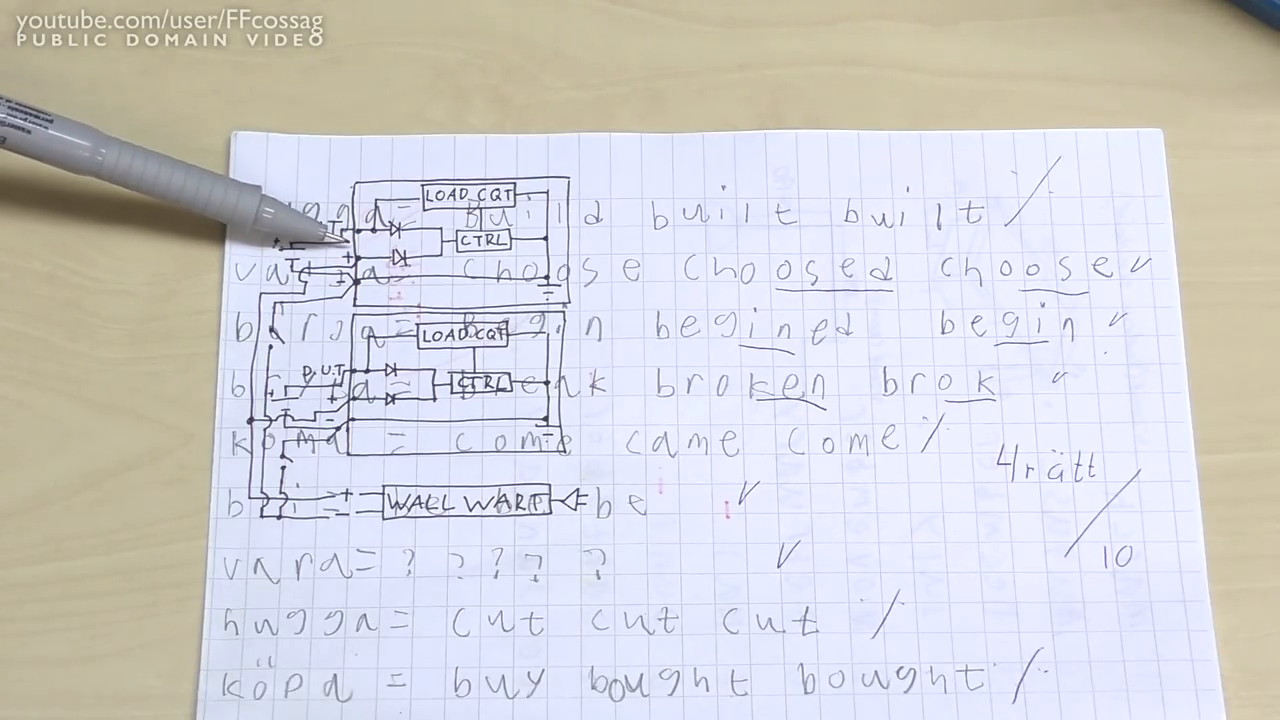